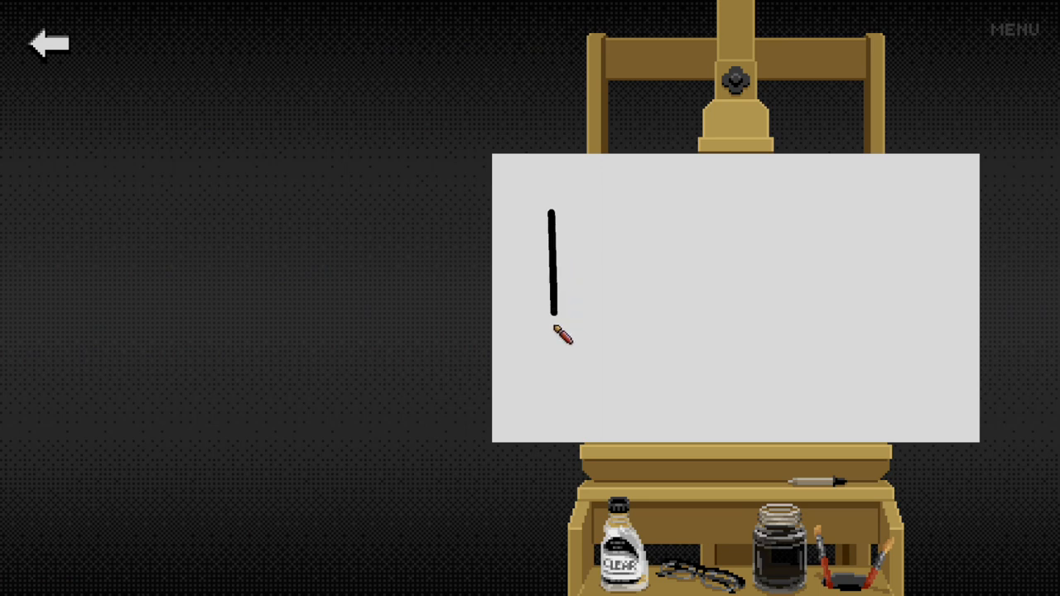
# Draw a black stroke and a curved black stroke across the easel canvas
pyautogui.moveTo(551, 214); pyautogui.dragTo(915, 389)
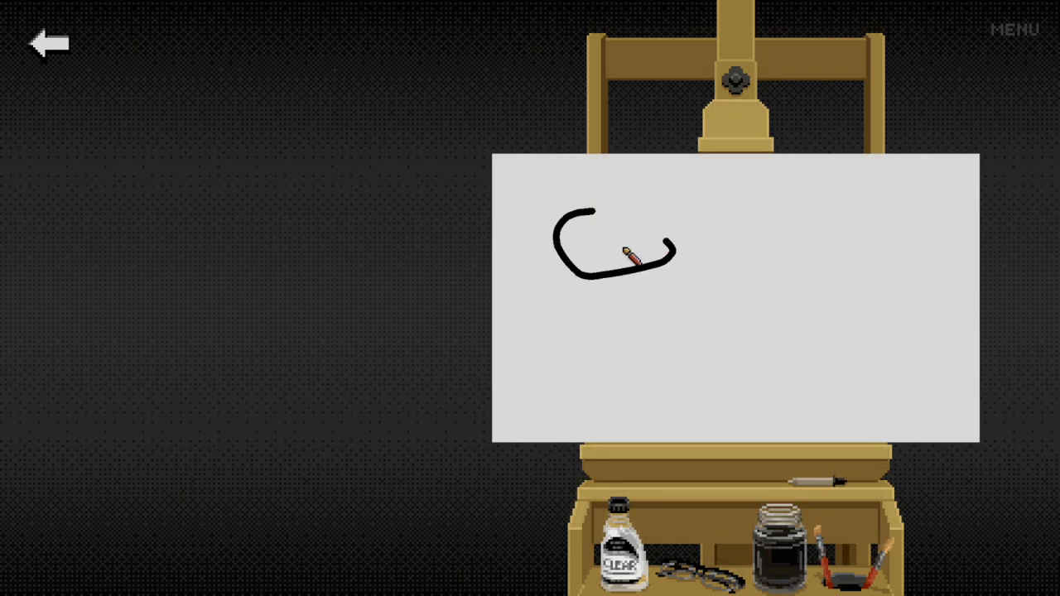
pyautogui.moveTo(630, 248); pyautogui.dragTo(928, 352)
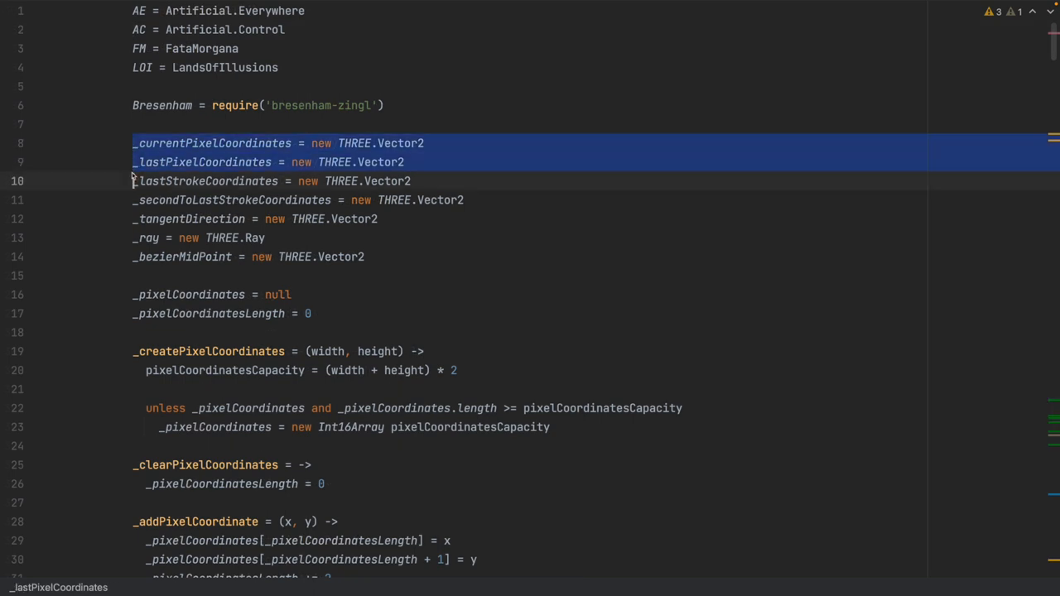
pyautogui.moveTo(133, 181); pyautogui.dragTo(133, 269)
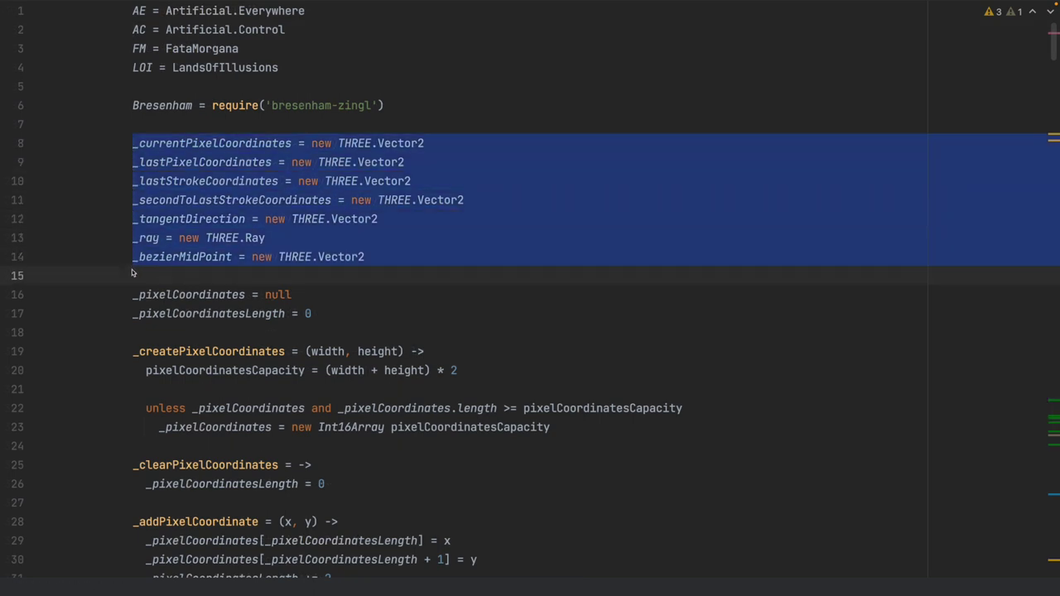
pyautogui.scroll(-3)
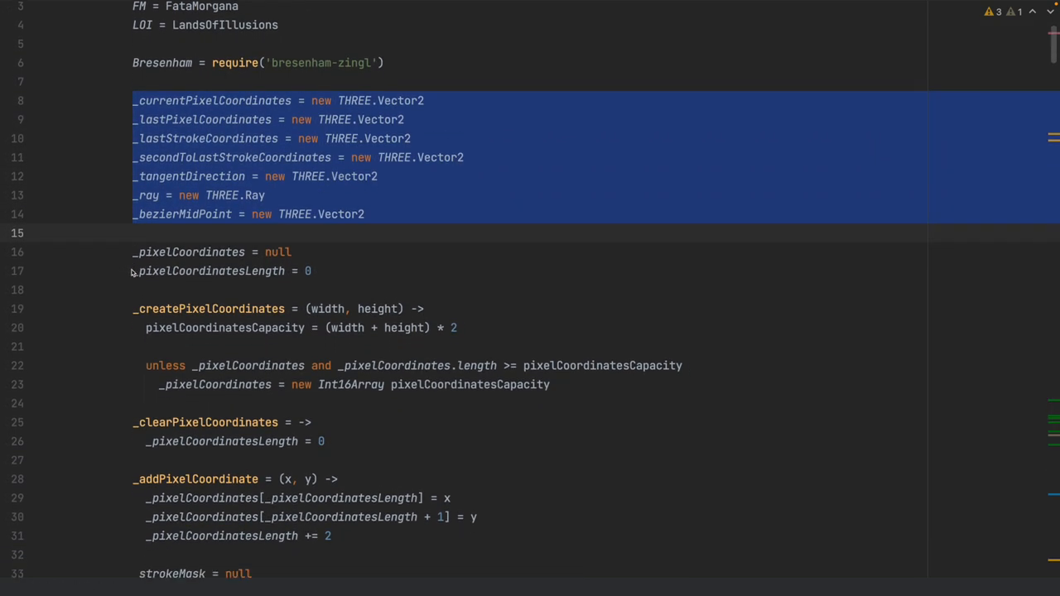
pyautogui.scroll(-3)
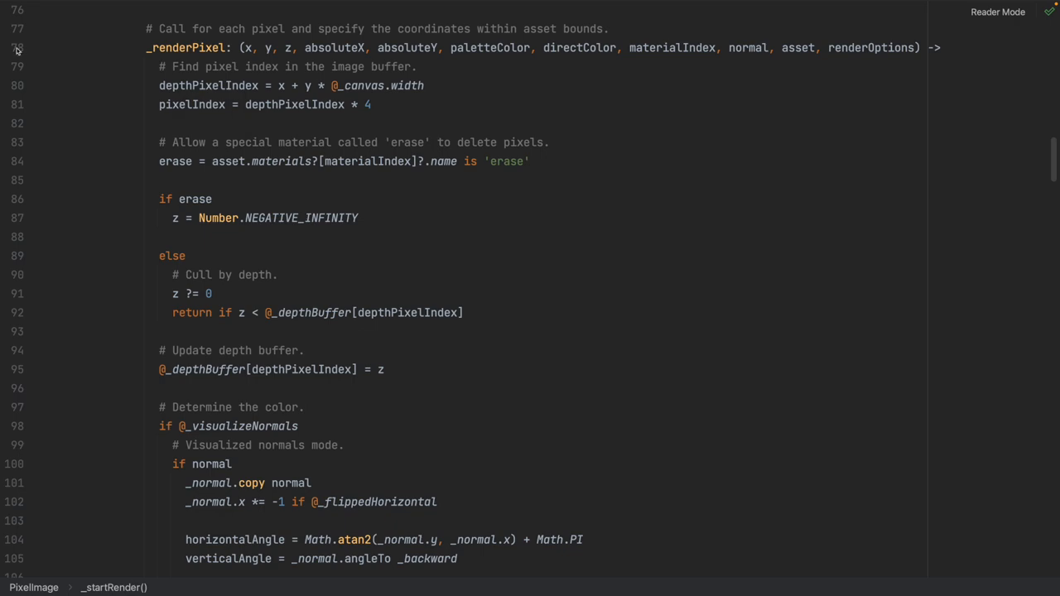
# Scroll through PixelImage's _renderPixel and select directColorB on line 89
pyautogui.scroll(-3)
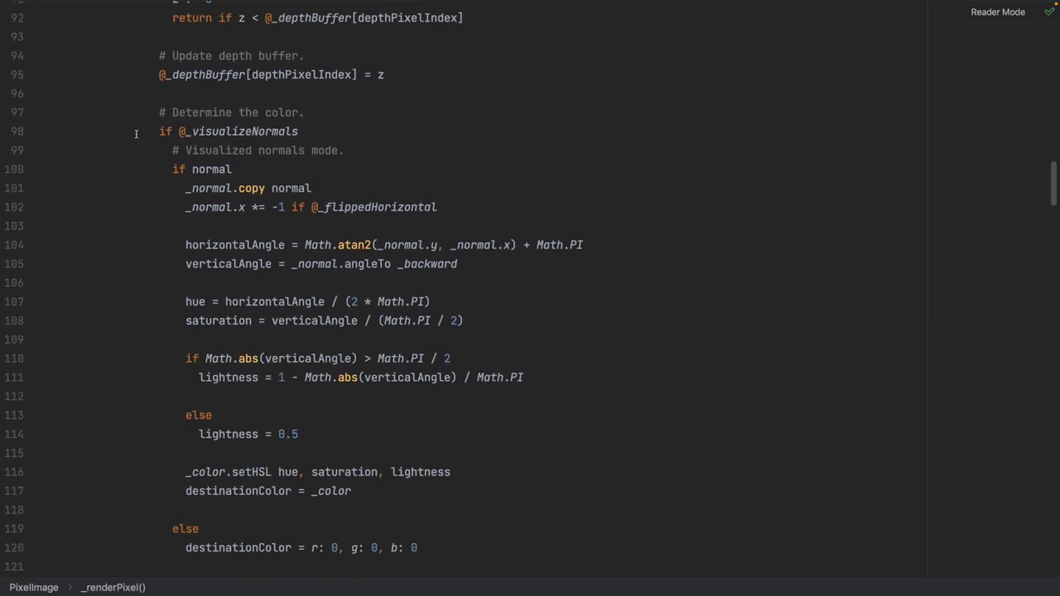
pyautogui.scroll(-3)
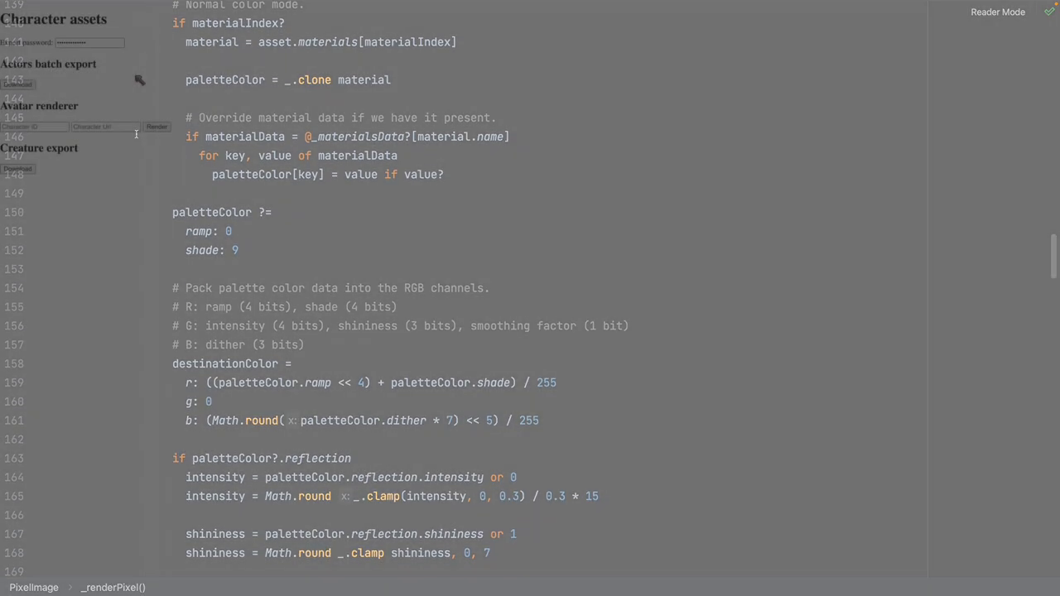
pyautogui.scroll(3)
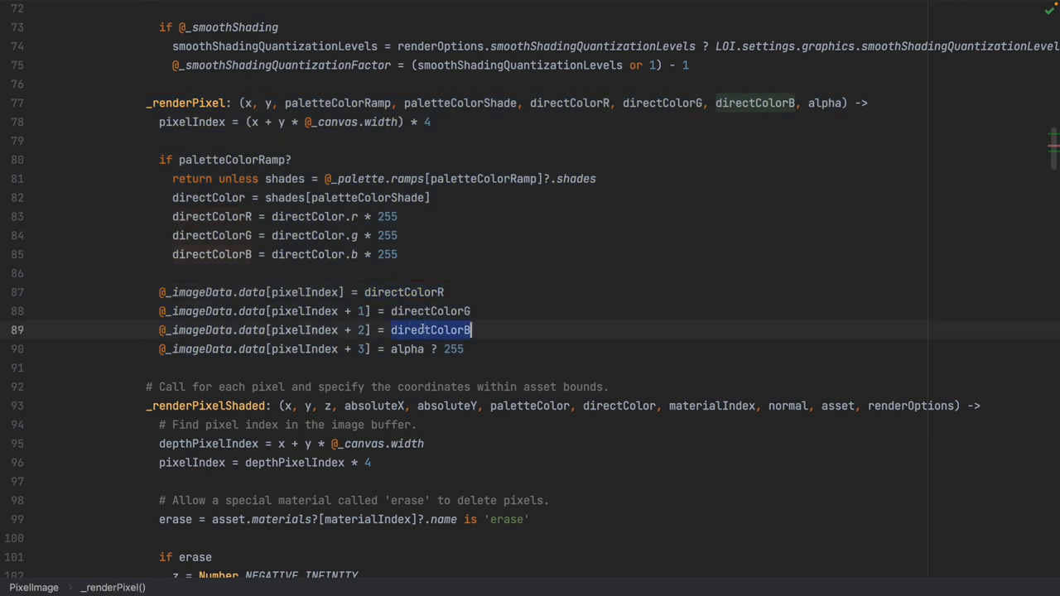
pyautogui.moveTo(172, 197); pyautogui.dragTo(398, 254)
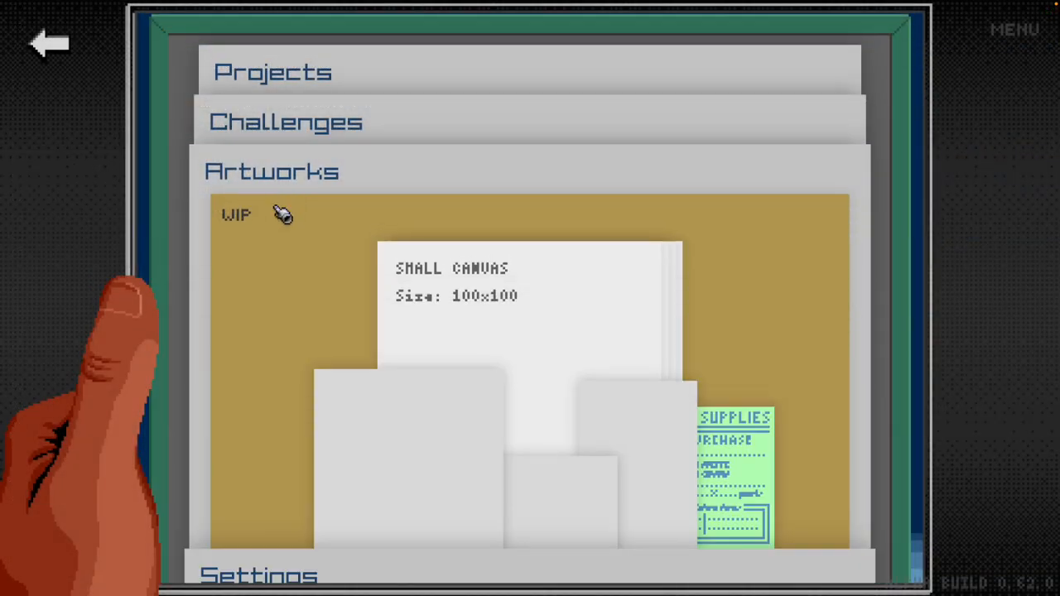
pyautogui.moveTo(375, 503)
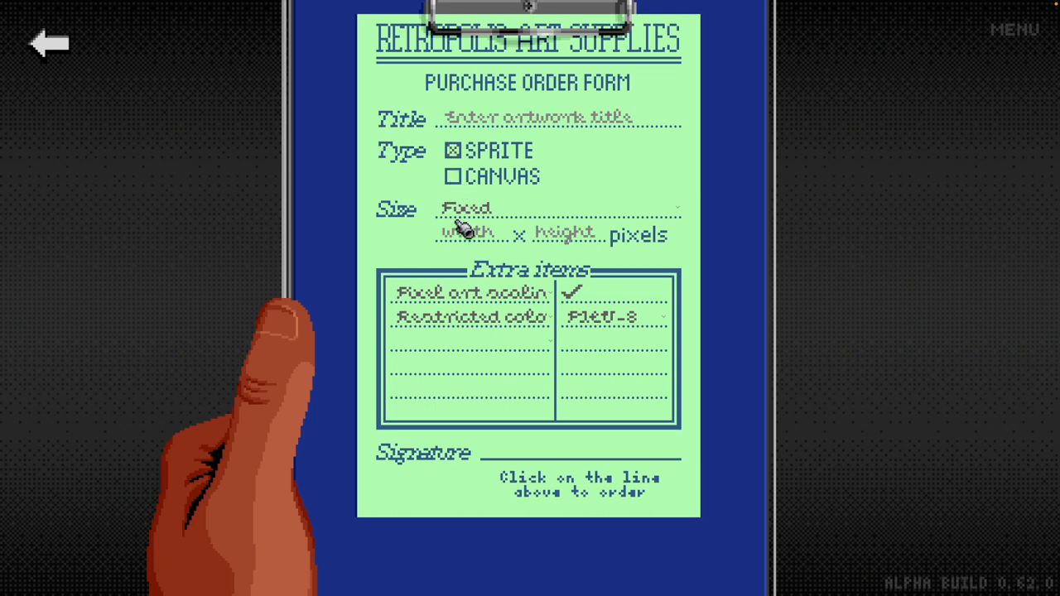
pyautogui.moveTo(472, 326)
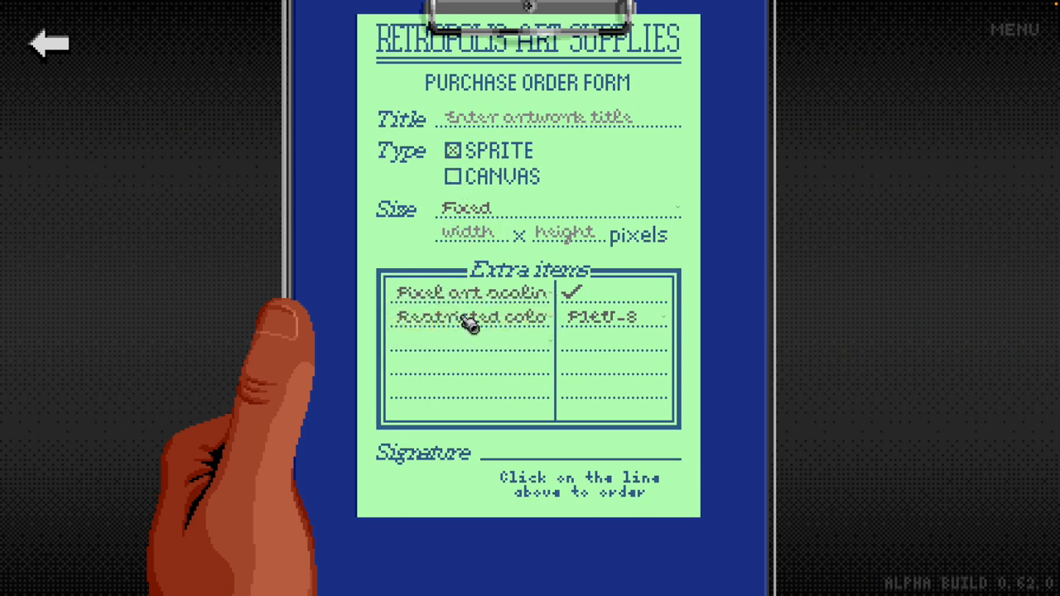
# Order a canvas and add and enable Pixel art scaling as an extra item
pyautogui.click(453, 176)
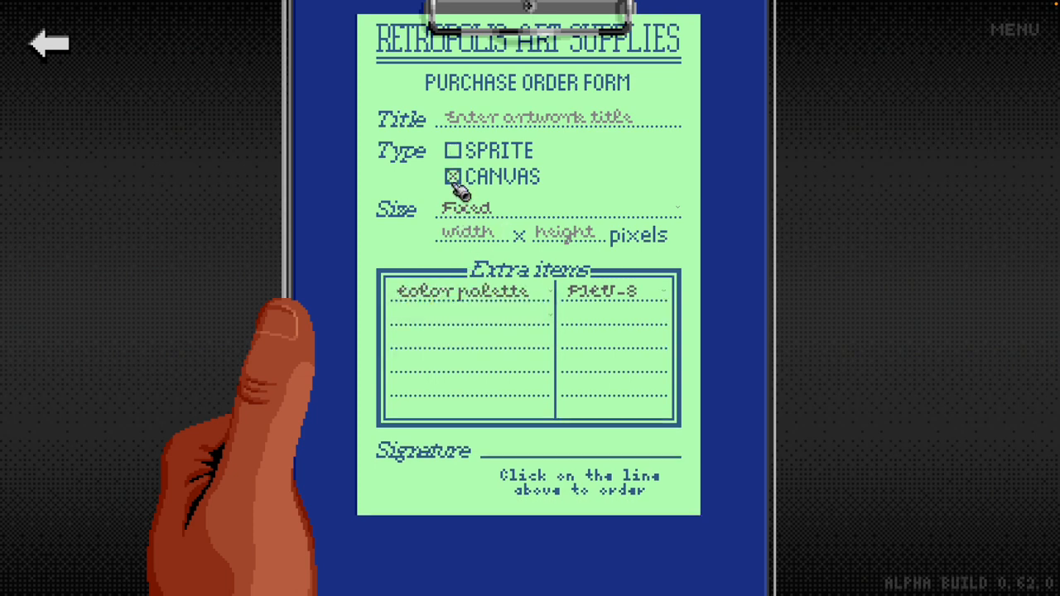
pyautogui.moveTo(465, 326)
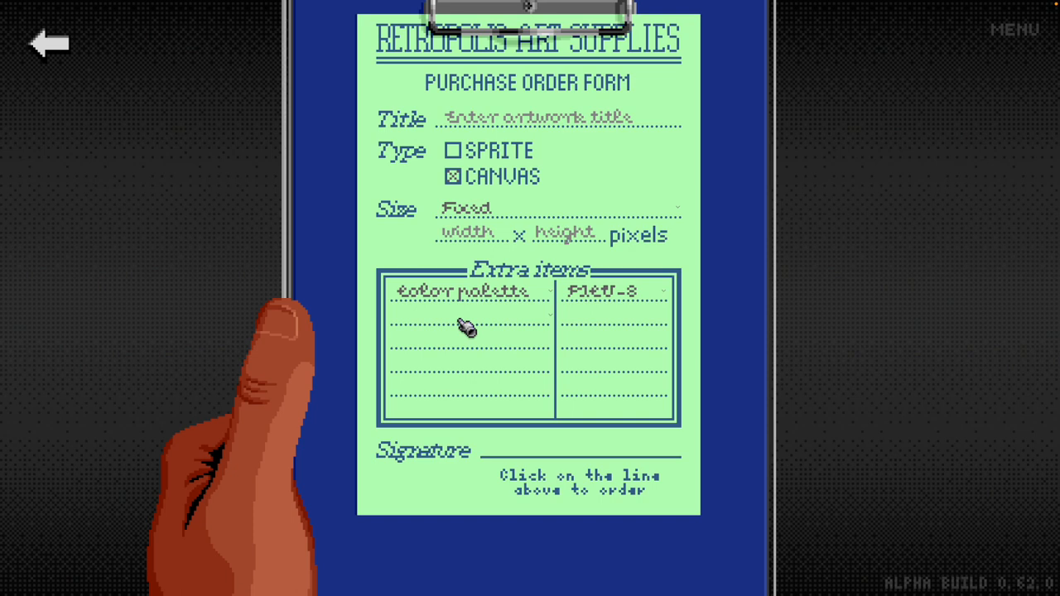
pyautogui.click(470, 318)
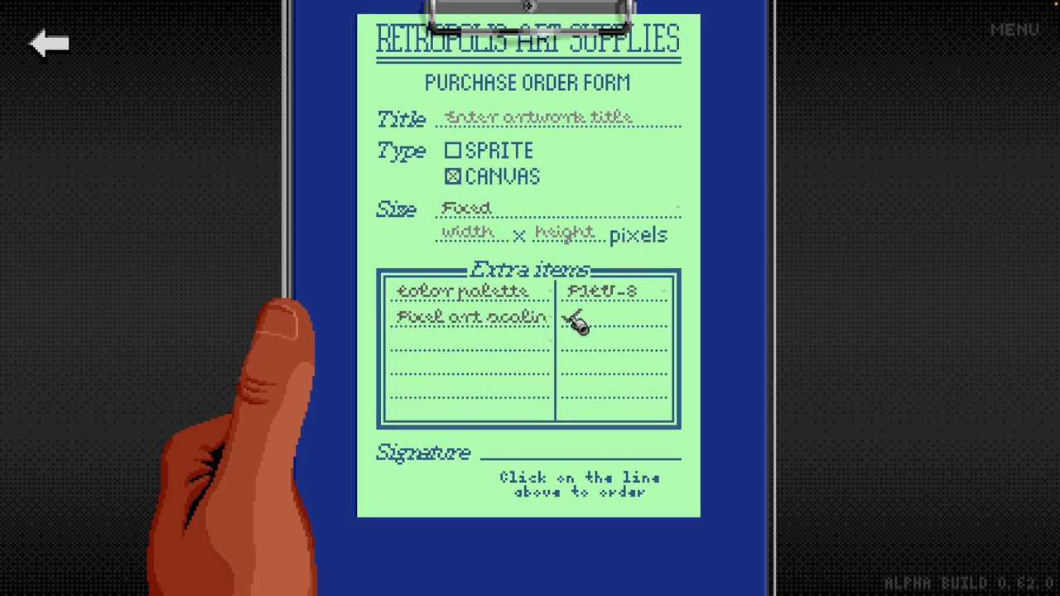
pyautogui.click(574, 321)
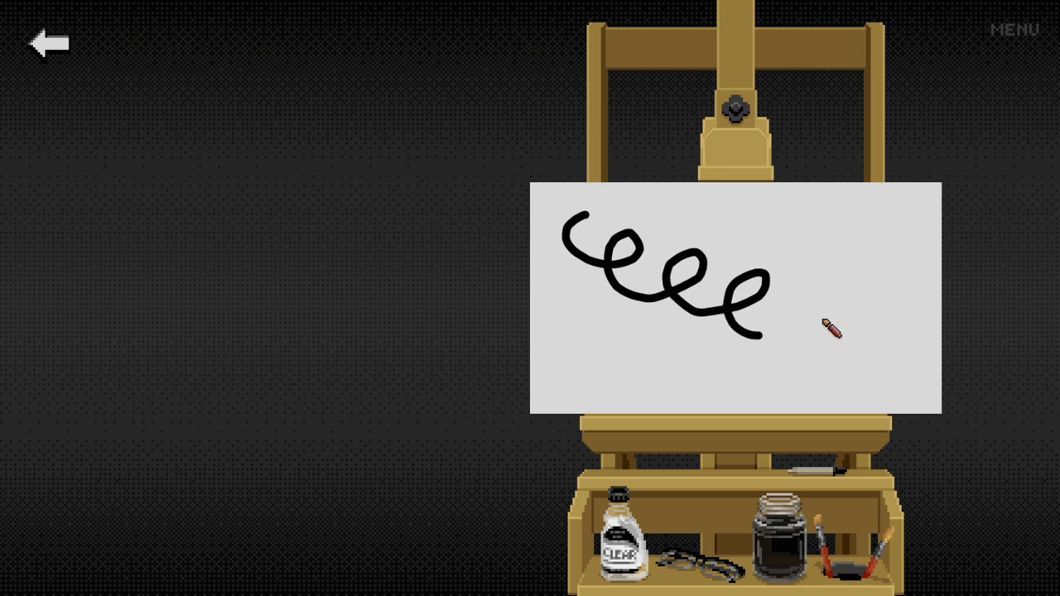
# Draw a smiley face stroke and the second arched eye on the right
pyautogui.moveTo(829, 327); pyautogui.dragTo(911, 365)
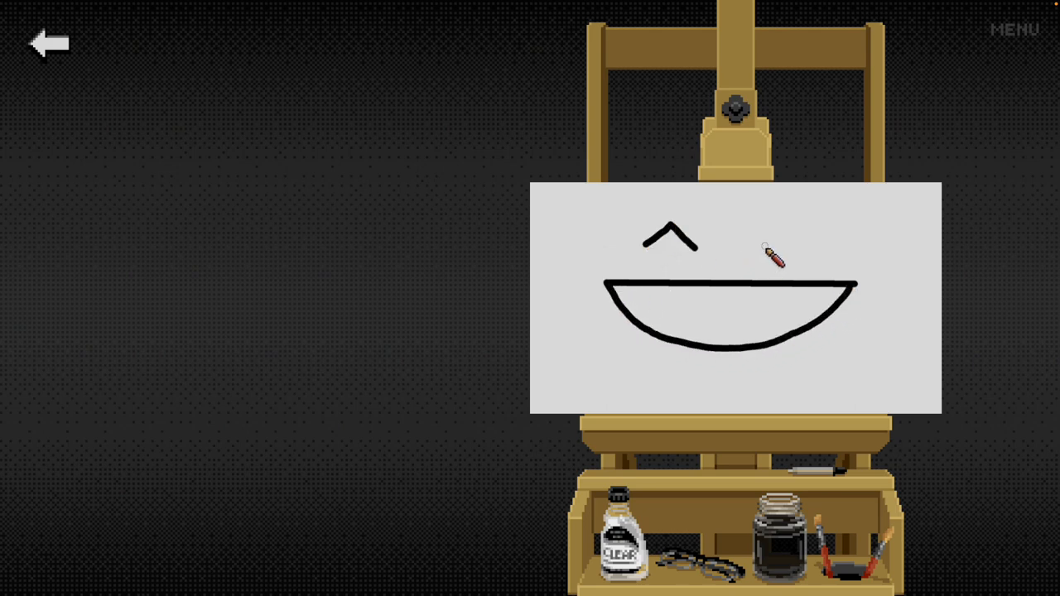
pyautogui.moveTo(763, 253); pyautogui.dragTo(828, 265)
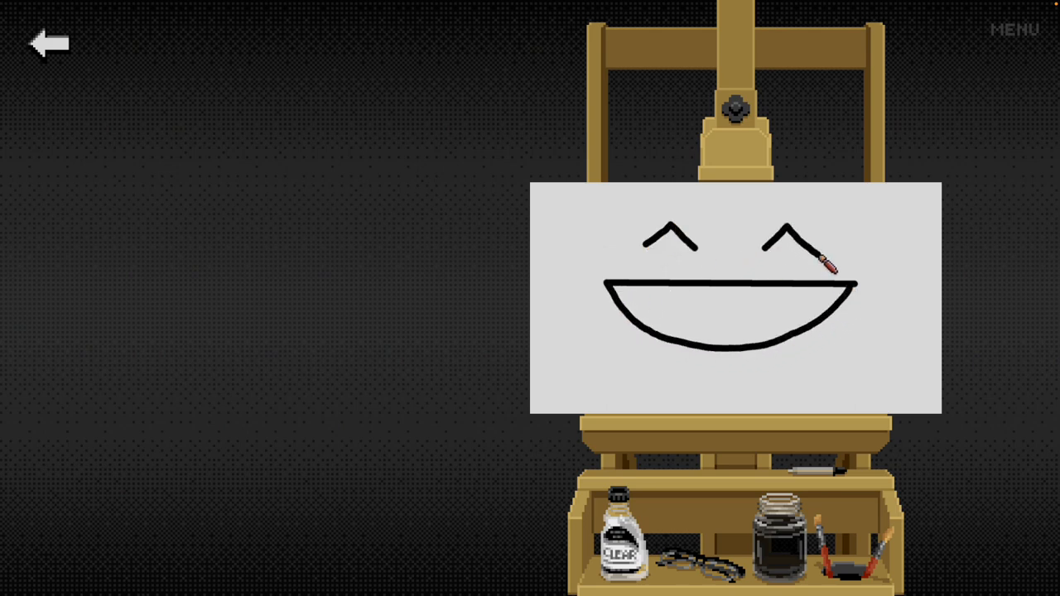